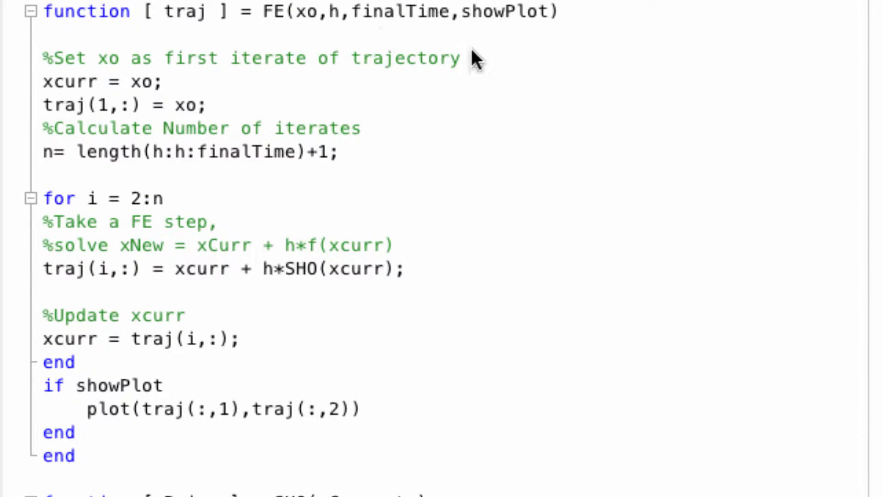
mouse_move(500, 40)
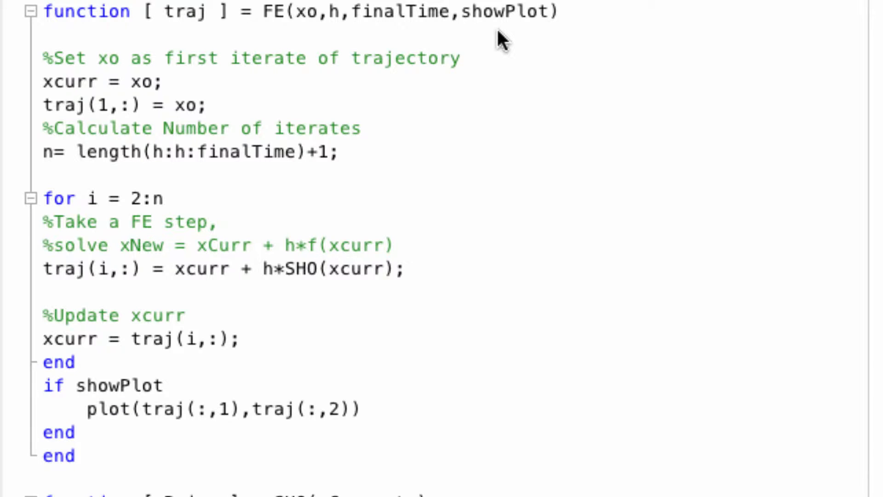
Run FE([-1,-2],0.1,0.1,true) in the Command Window and review the two-row trajectory
left_click(361, 408)
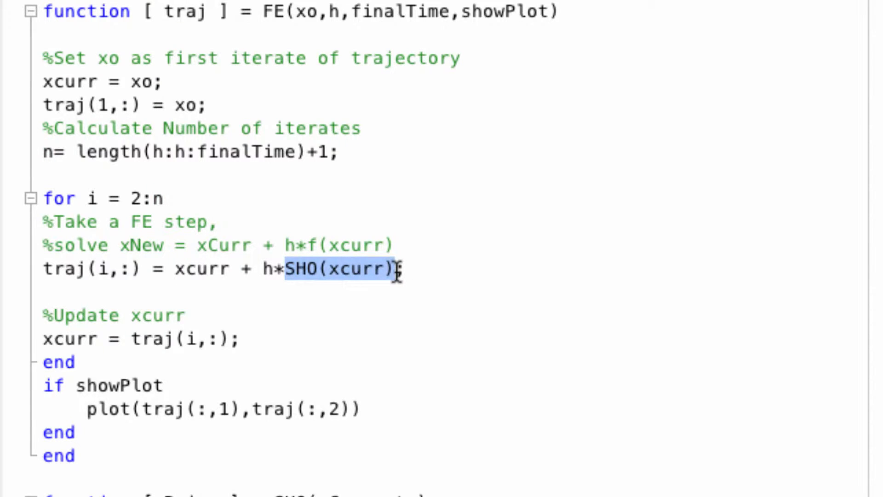
left_click(138, 268)
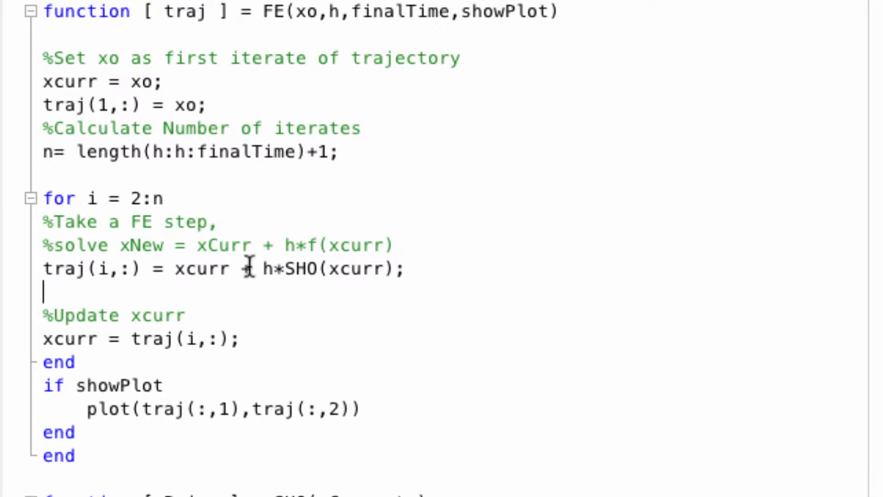
double_click(301, 268)
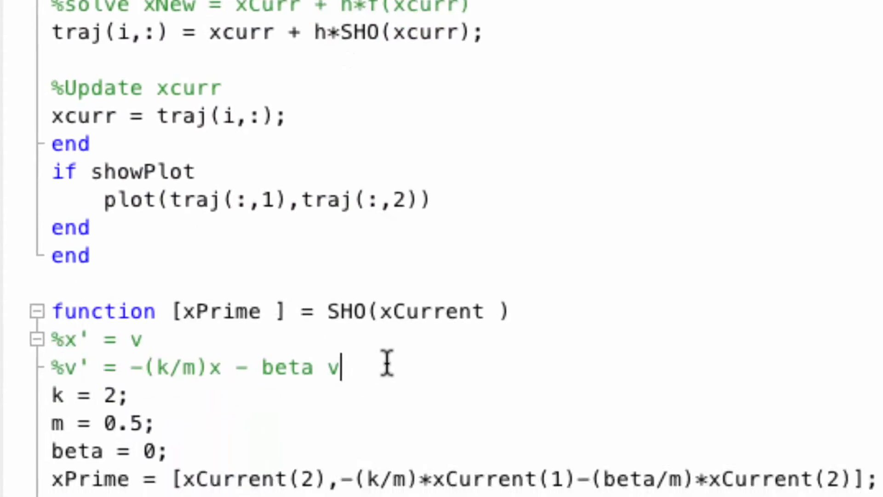
scroll("down", 3)
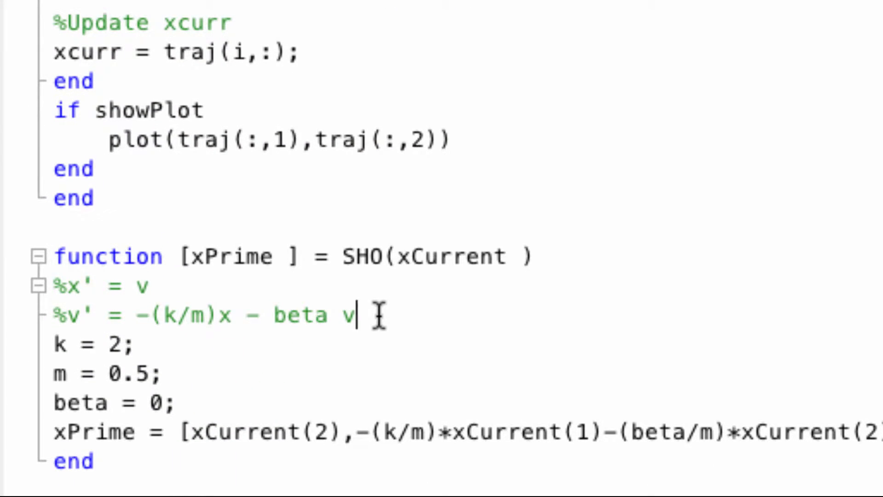
mouse_move(332, 355)
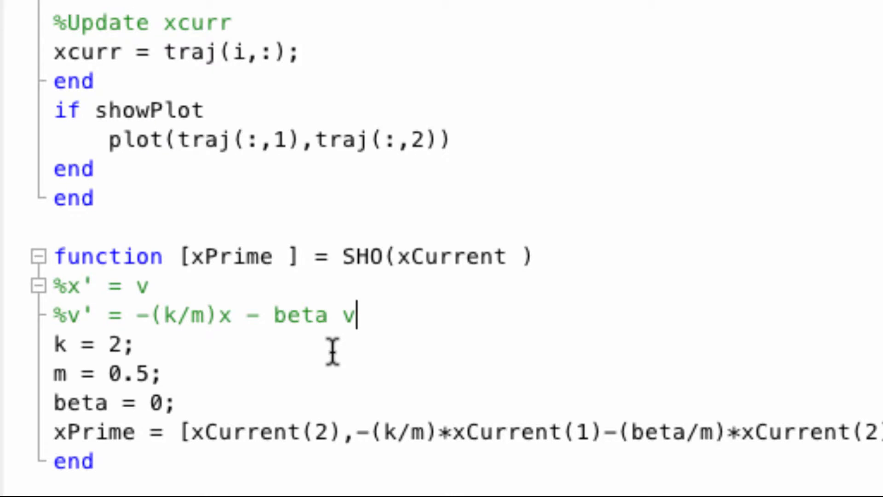
left_click(178, 402)
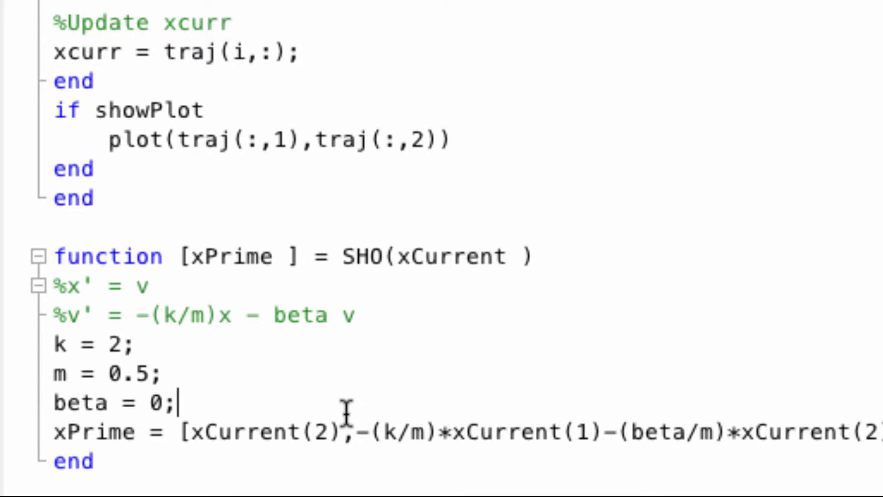
mouse_move(315, 329)
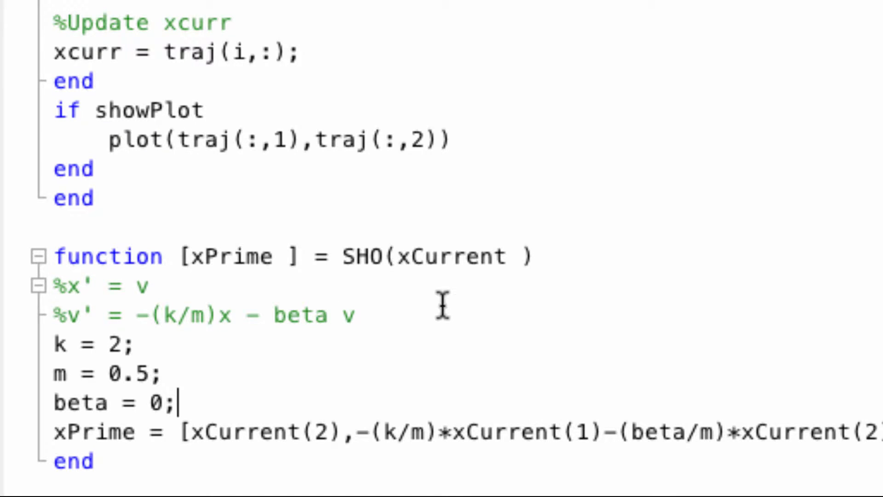
mouse_move(636, 458)
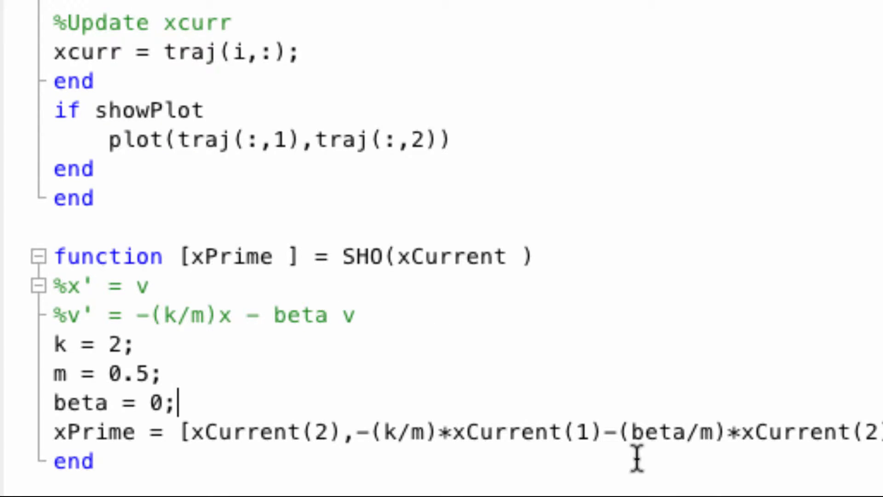
mouse_move(706, 478)
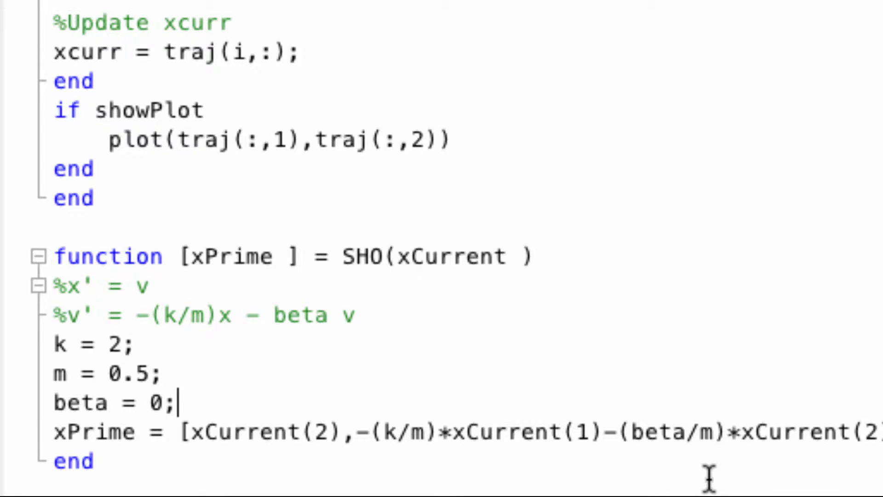
mouse_move(721, 364)
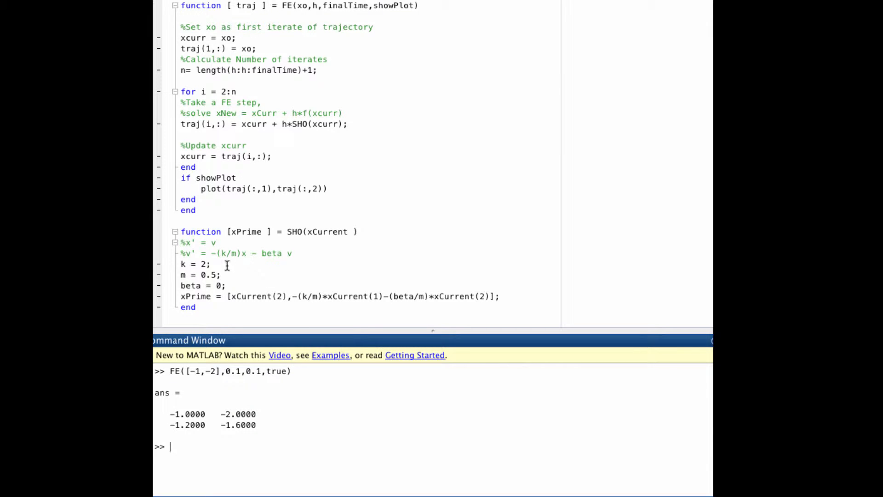
mouse_move(236, 281)
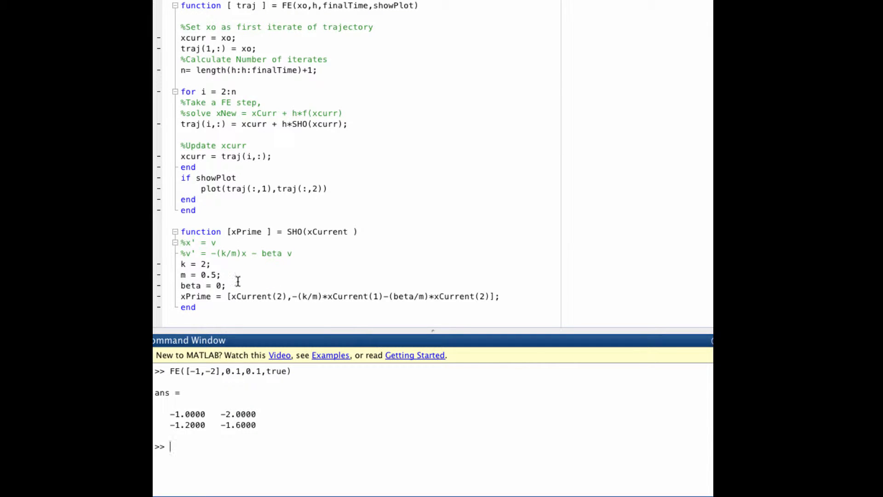
mouse_move(215, 461)
type("FE([-1,-2],0.1,0.5,false)")
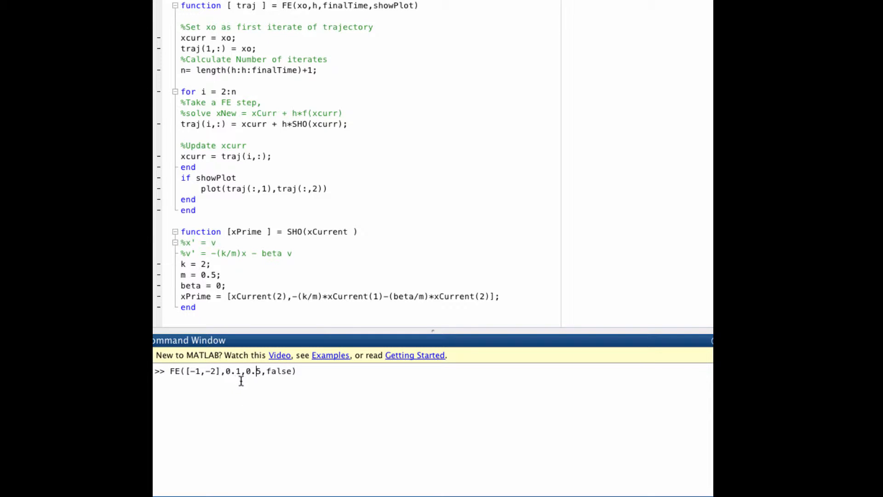
mouse_move(247, 382)
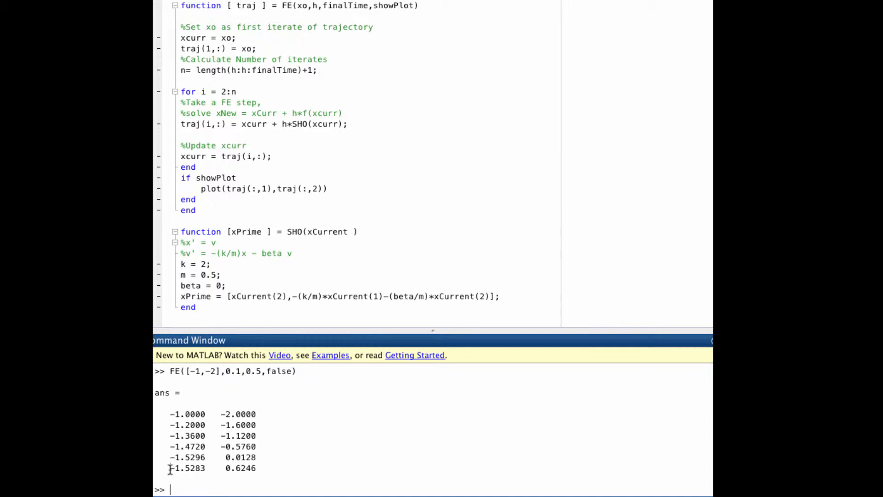
Rerun FE to time 0.5 with plotting off, yielding six rows ending at -1.5283, 0.6246
double_click(187, 467)
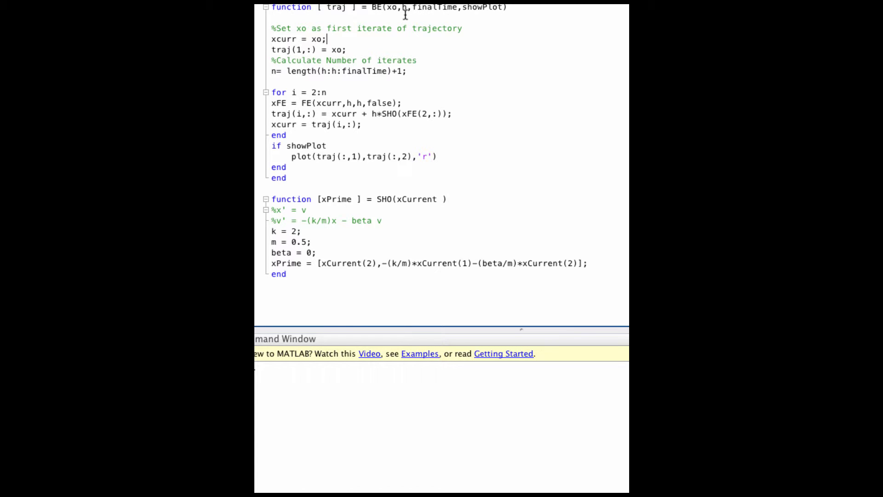
mouse_move(456, 16)
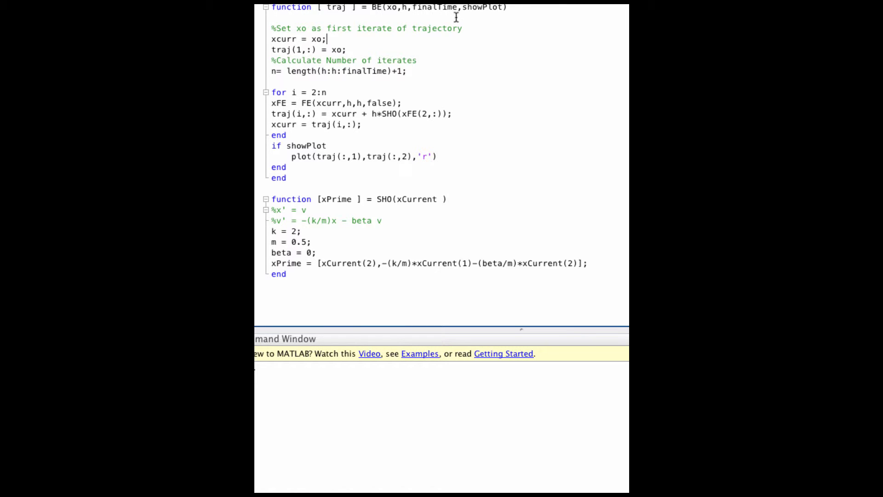
mouse_move(365, 64)
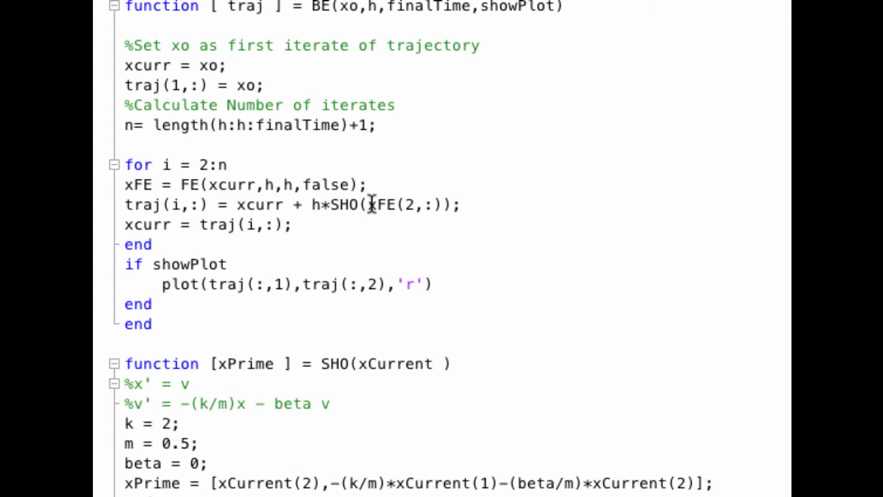
mouse_move(123, 204)
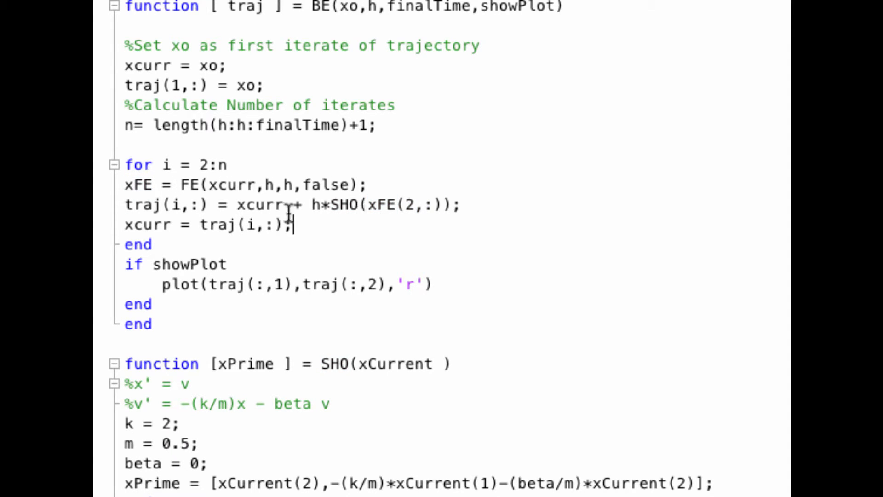
mouse_move(430, 234)
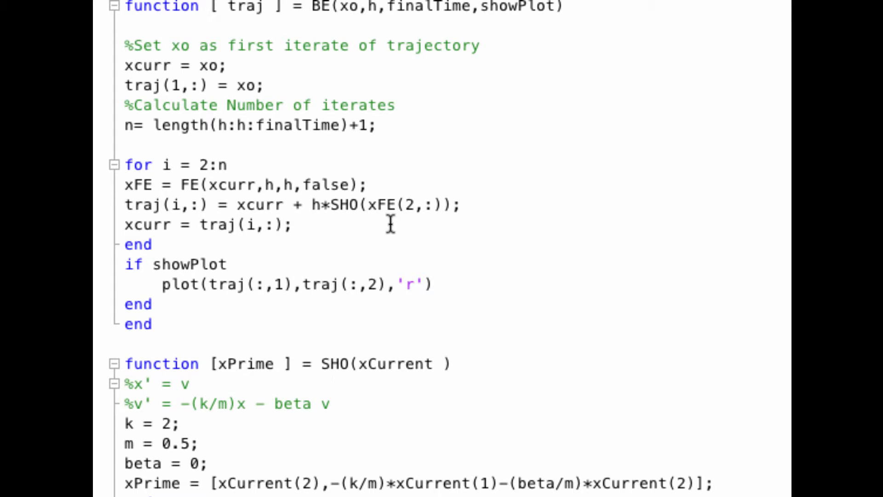
mouse_move(492, 258)
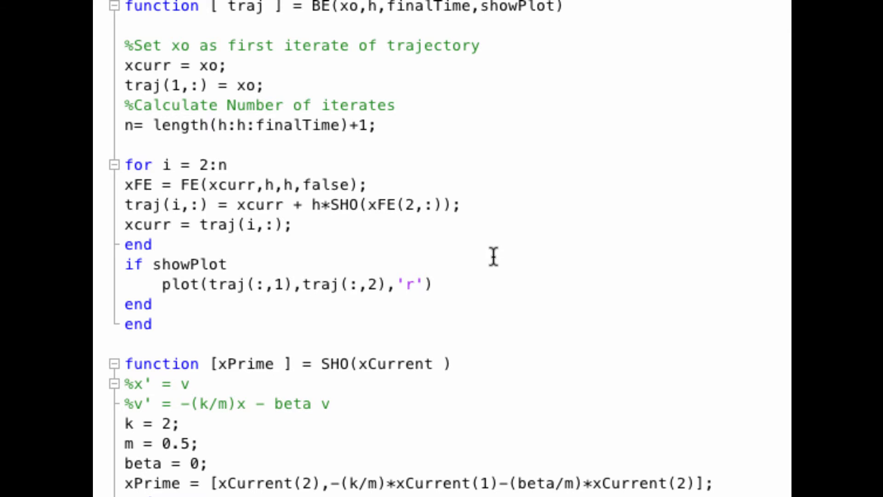